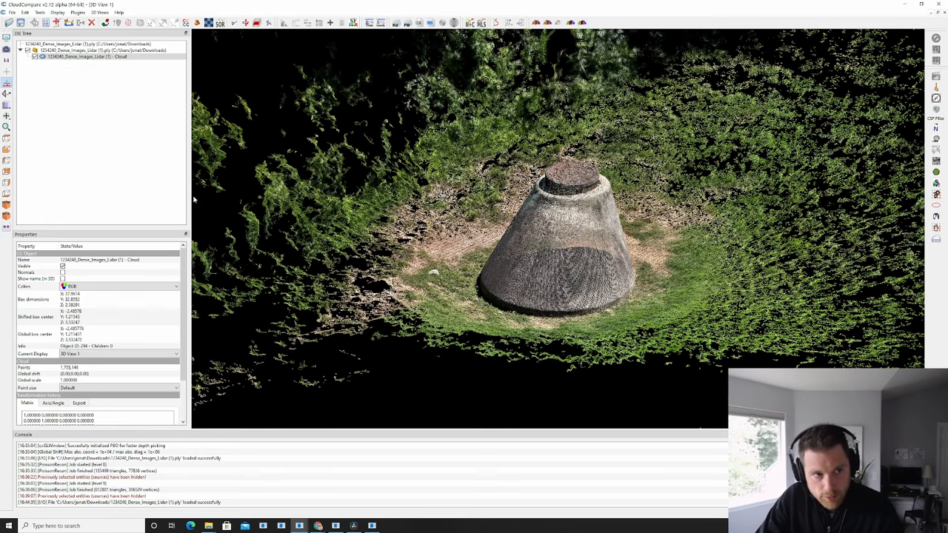
- Look straight down on the cloud and select it in the DB Tree
drag(556, 222, 541, 267)
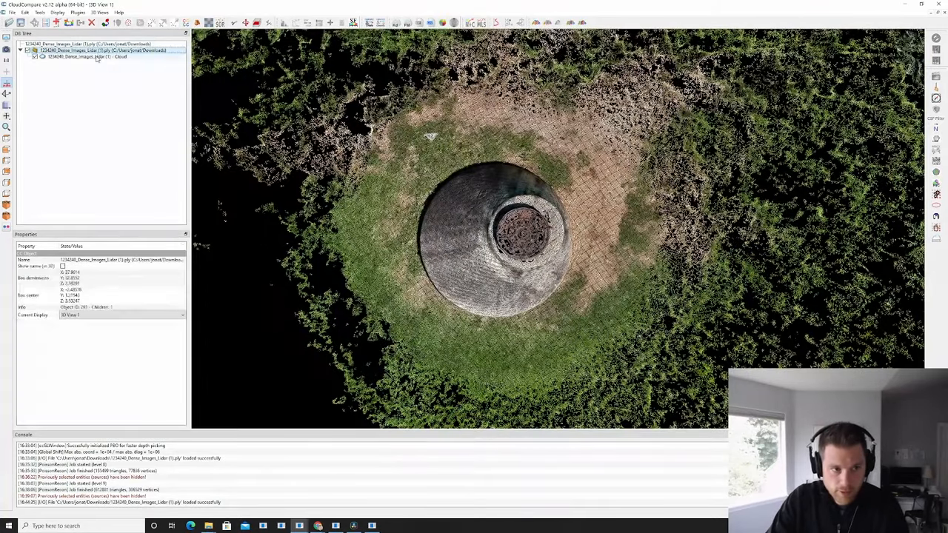
click(86, 57)
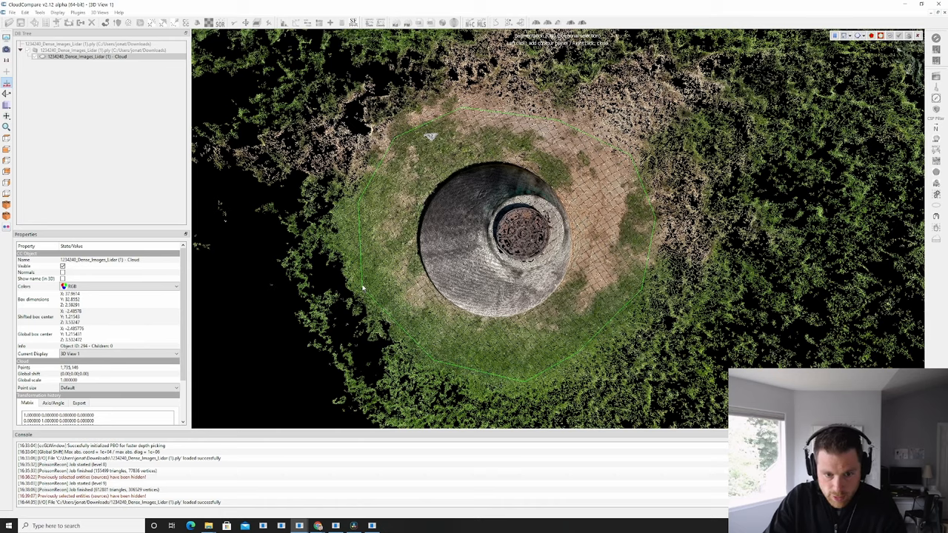
mouse_move(655, 367)
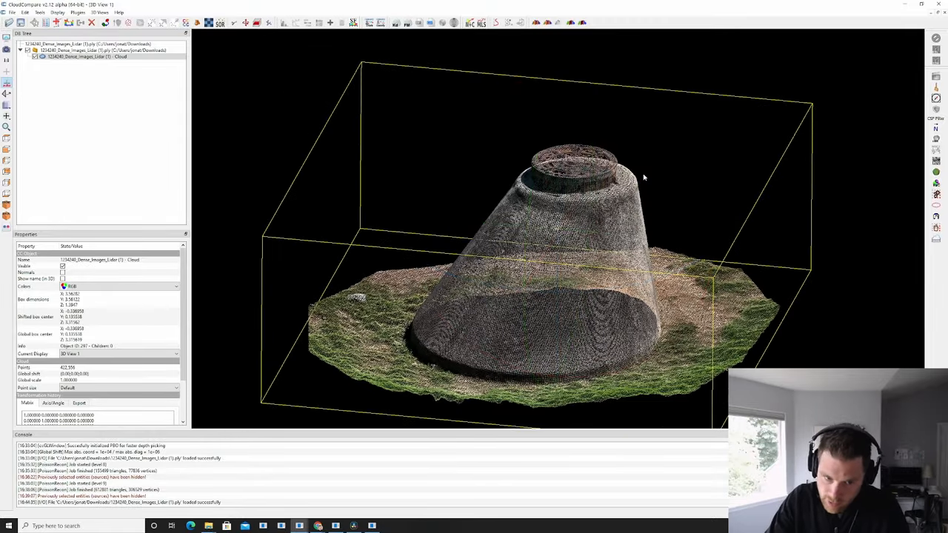
- Tilt the view of the cropped cone cloud
drag(645, 177, 585, 185)
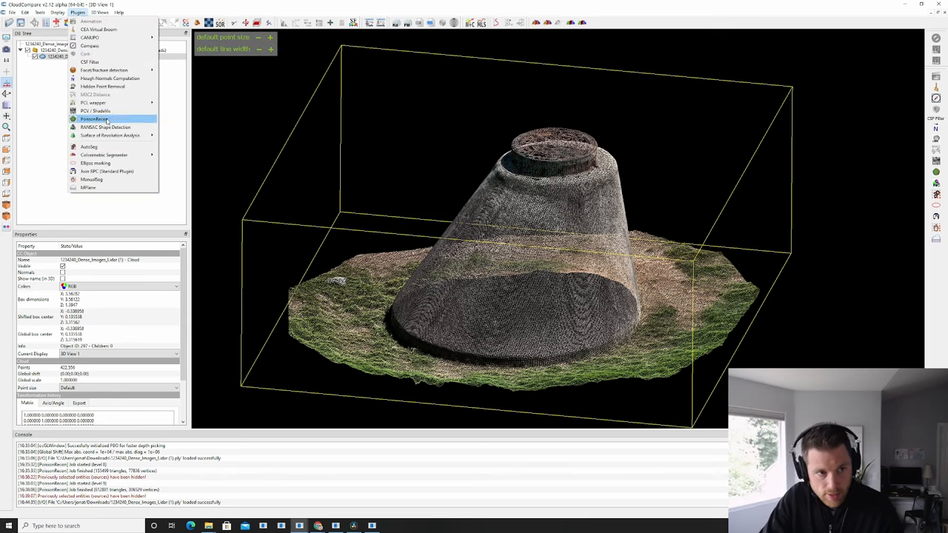
- Run Poisson Surface Reconstruction on the cloud with density output as a scalar field
click(95, 119)
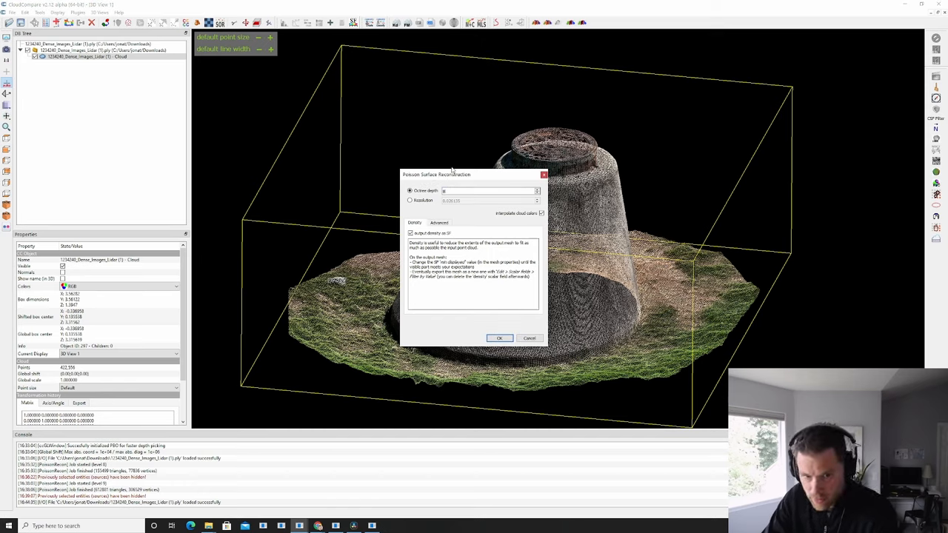
mouse_move(489, 201)
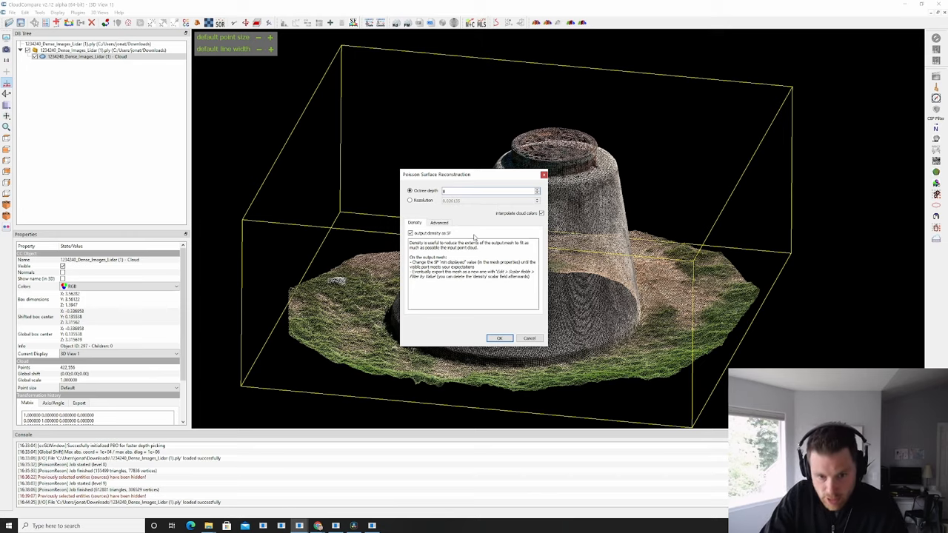
mouse_move(476, 216)
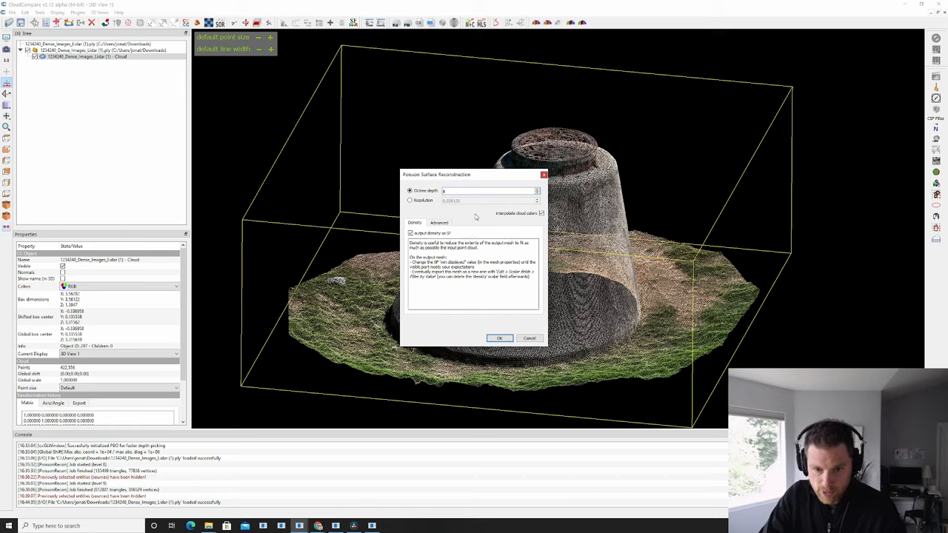
click(499, 337)
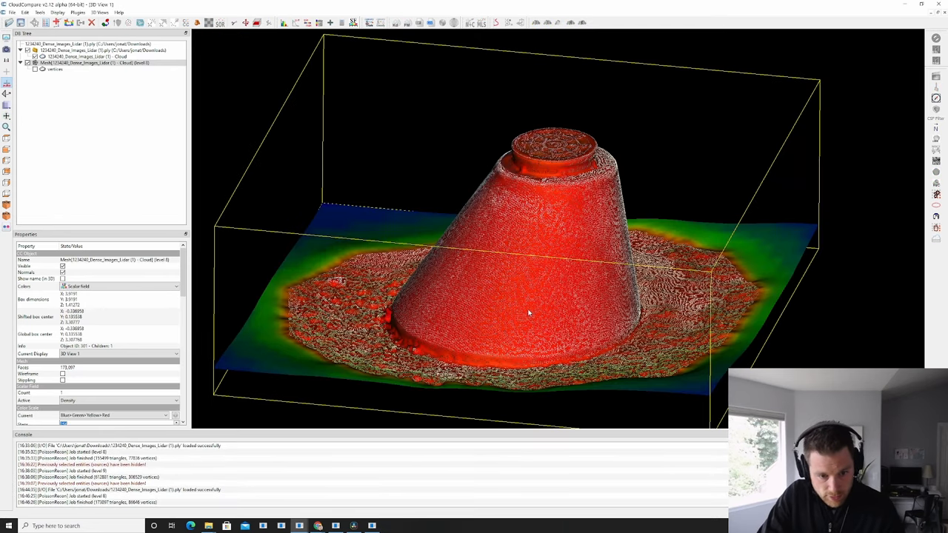
mouse_move(572, 222)
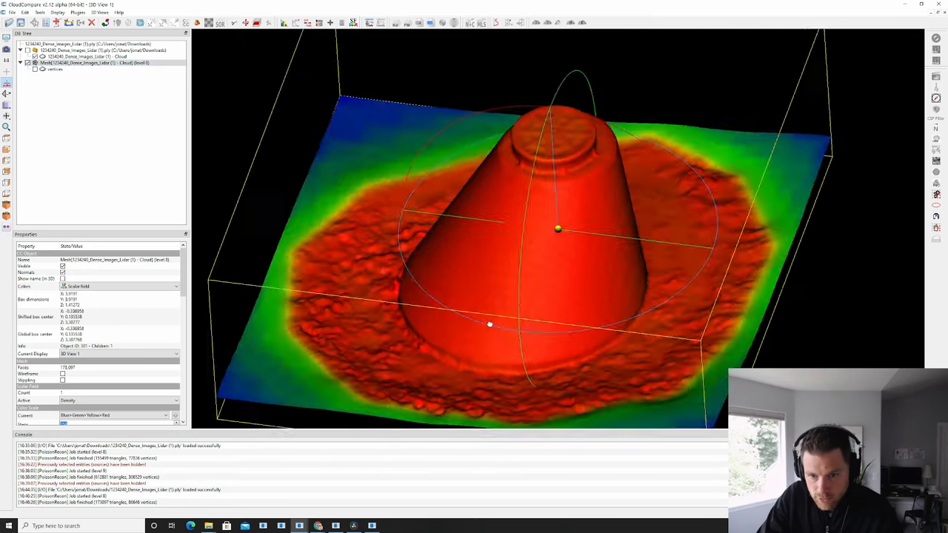
drag(560, 229, 441, 224)
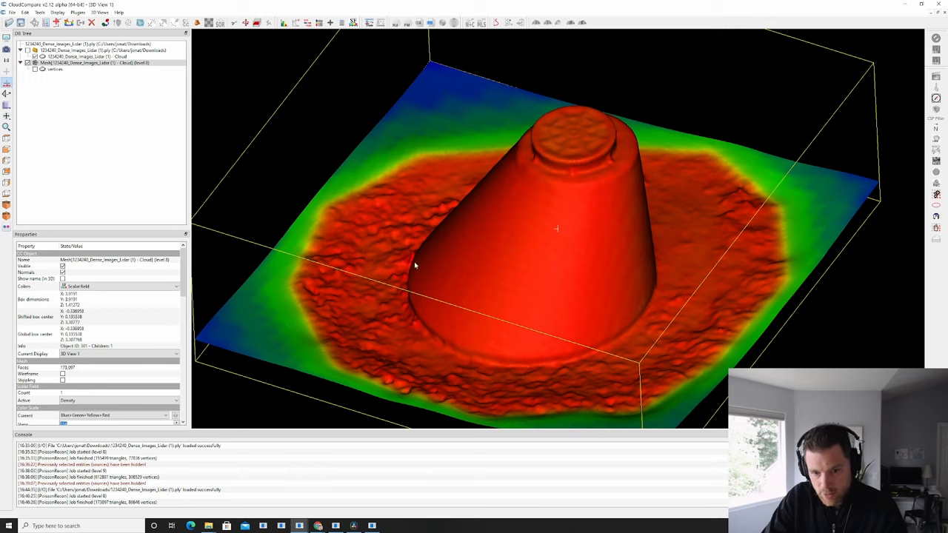
mouse_move(352, 277)
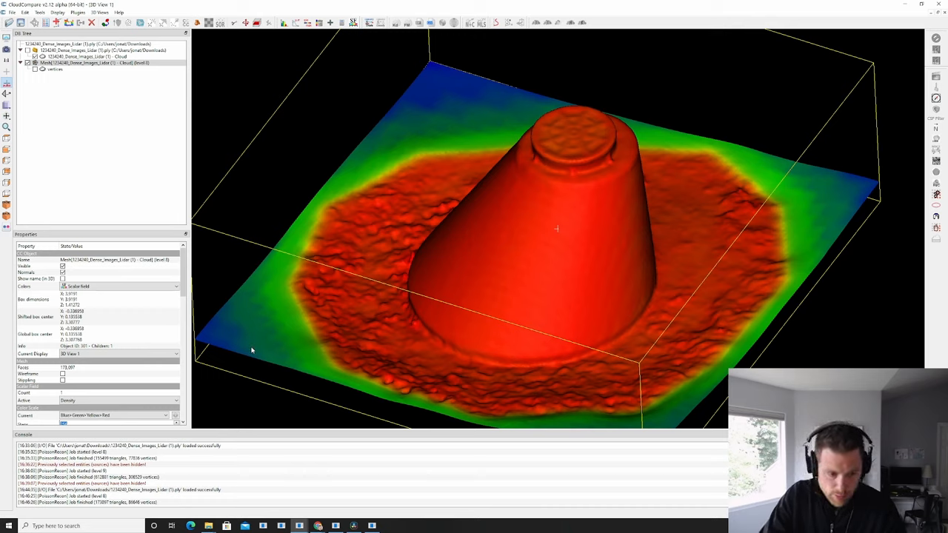
mouse_move(169, 335)
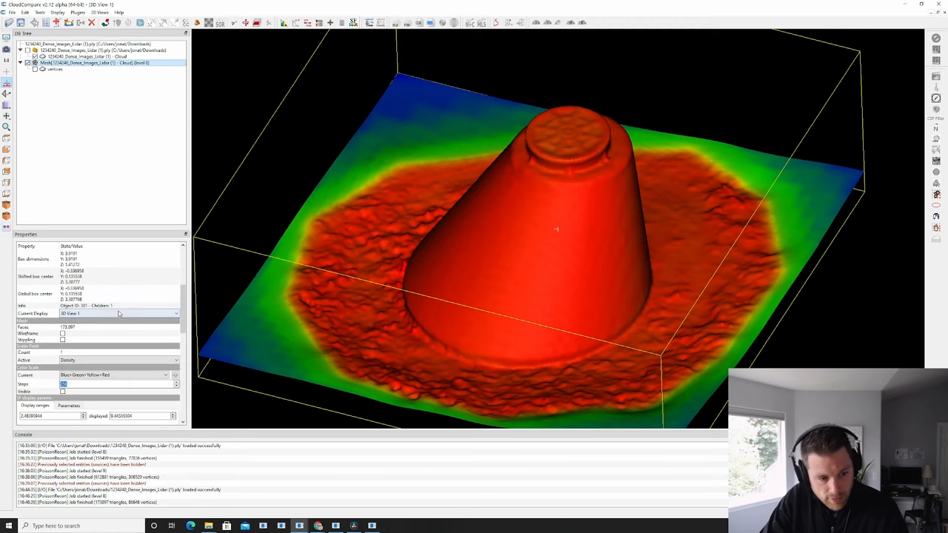
- Raise the minimum displayed density in the SF histogram to hide the sparse outer ground
click(116, 323)
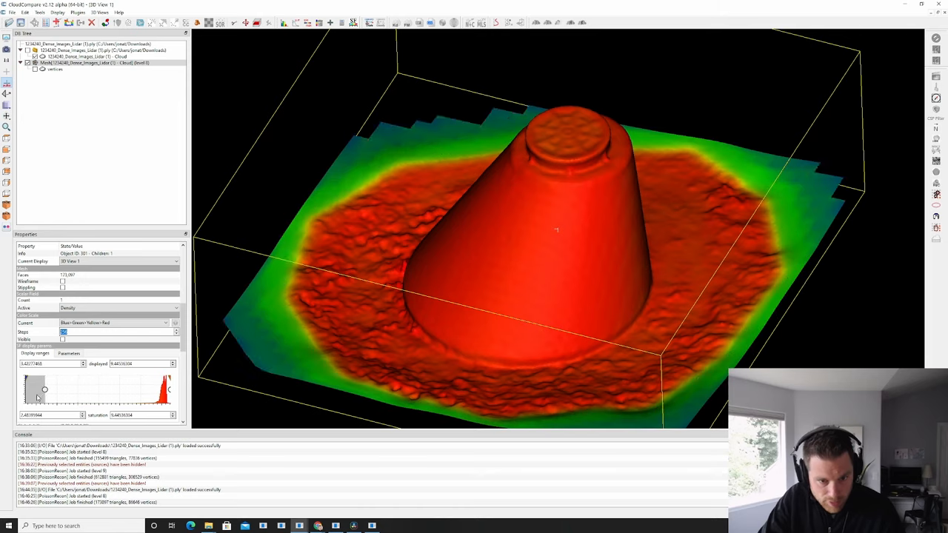
drag(44, 388, 56, 388)
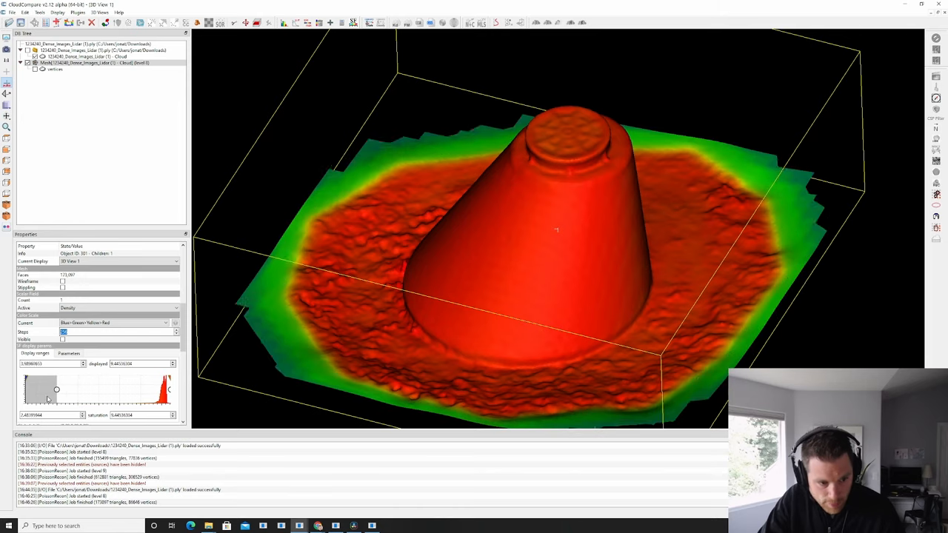
drag(57, 390, 97, 389)
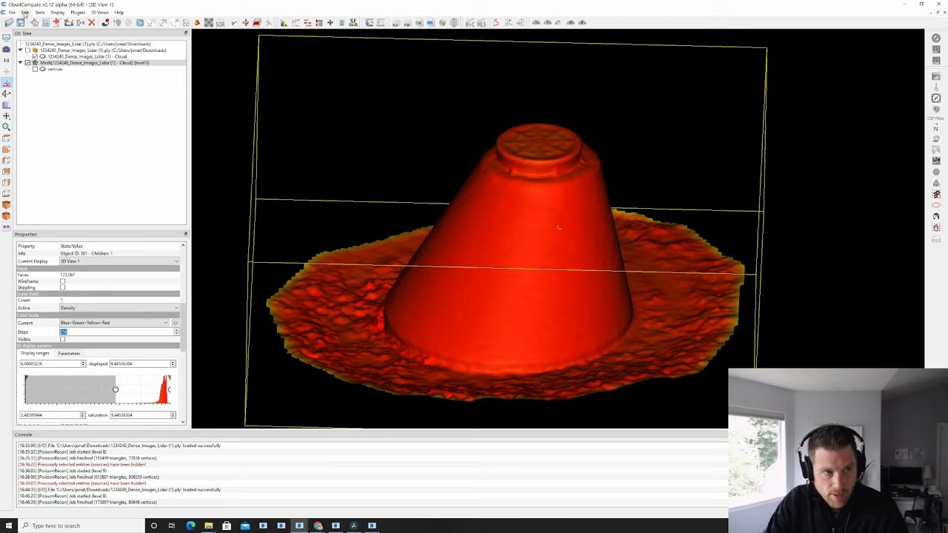
- Filter the mesh by density value and export the in-range part as a new mesh
click(27, 11)
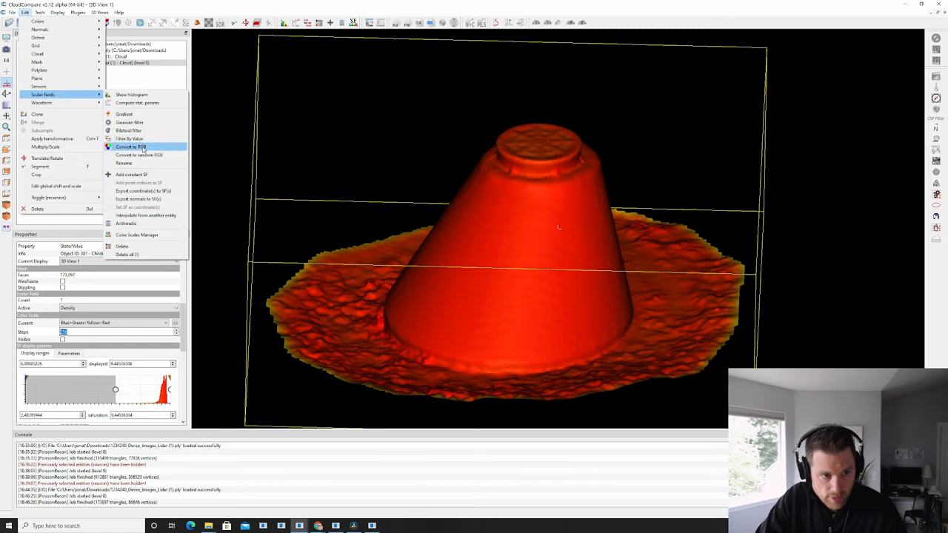
click(127, 139)
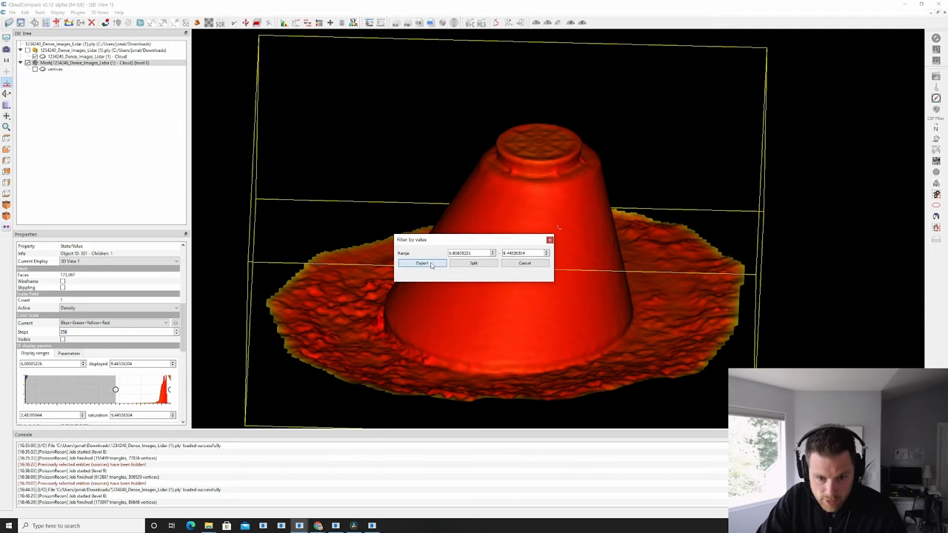
click(422, 264)
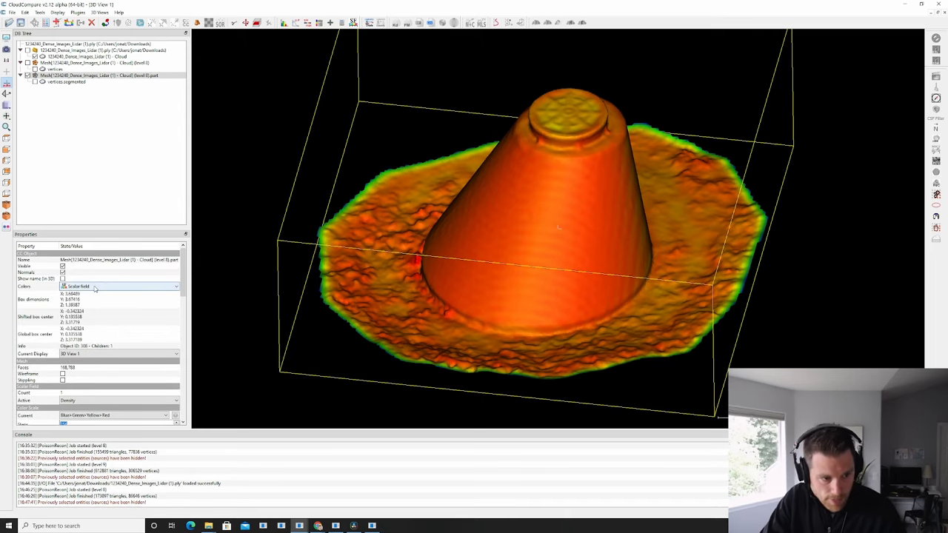
- Display the filtered mesh in RGB colours and orbit around the cone to inspect it
click(175, 287)
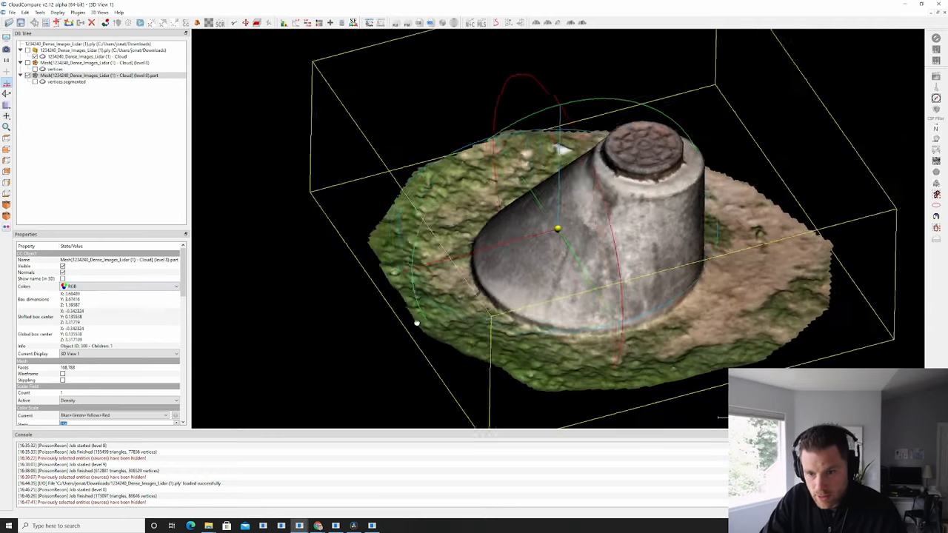
drag(556, 244, 629, 255)
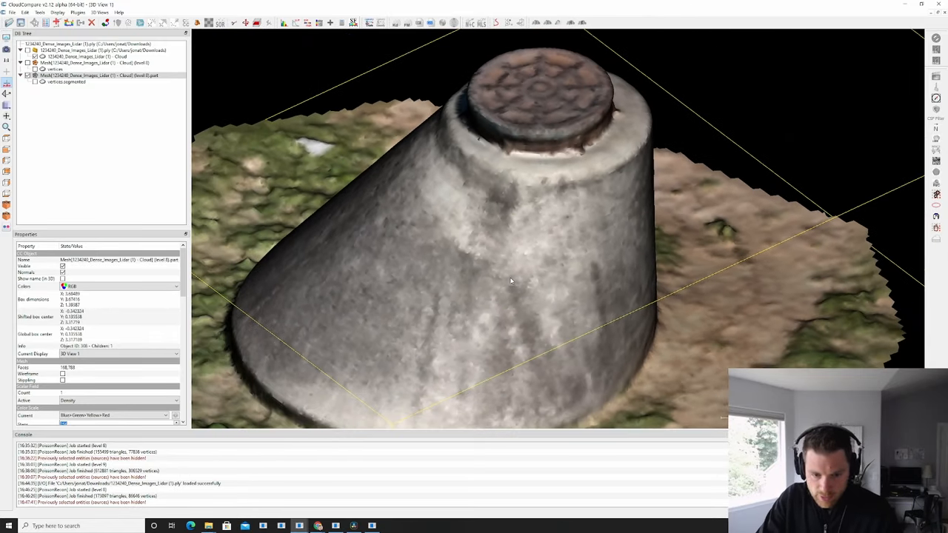
drag(512, 282, 581, 289)
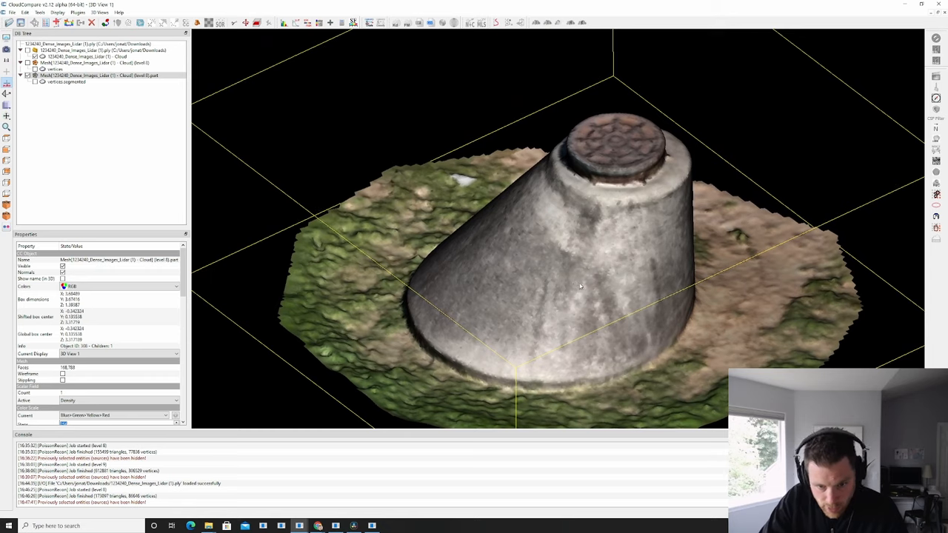
drag(578, 288, 575, 293)
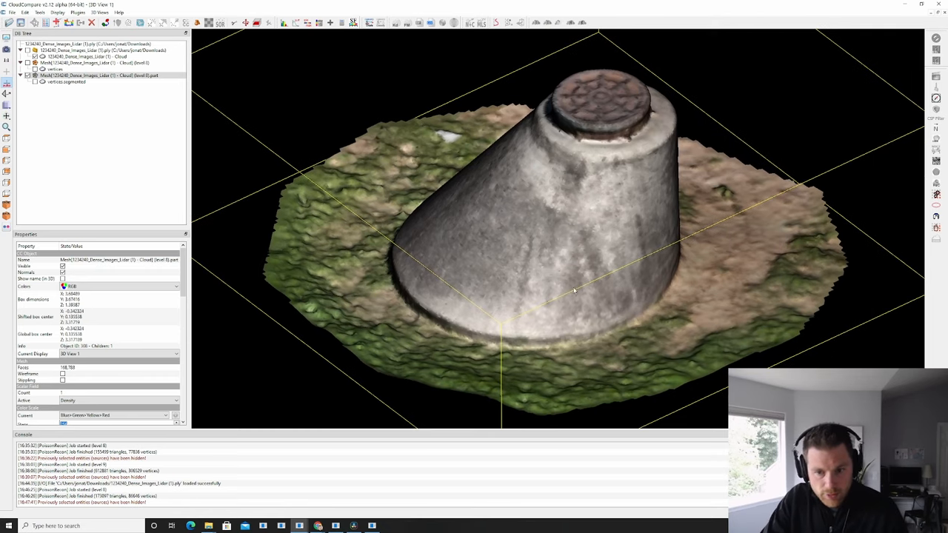
scroll(down, 3)
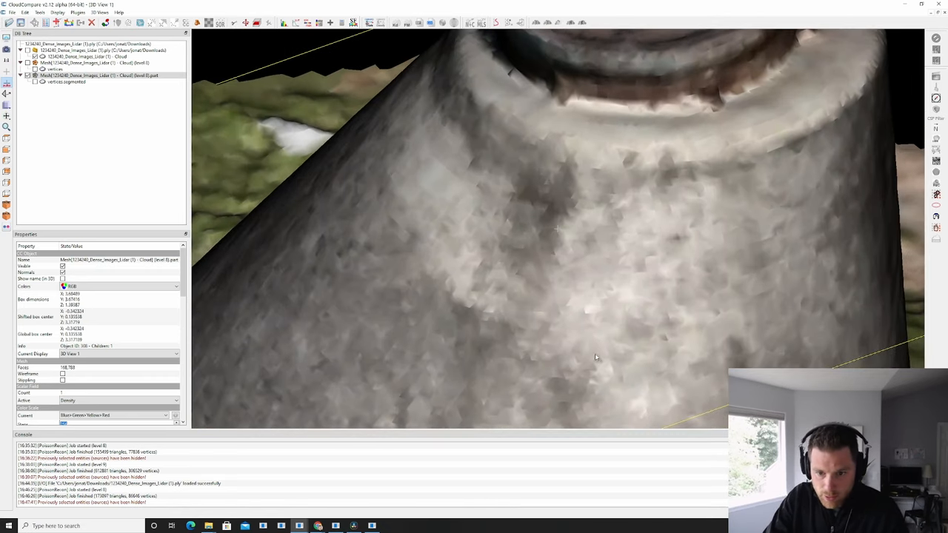
drag(593, 355, 593, 246)
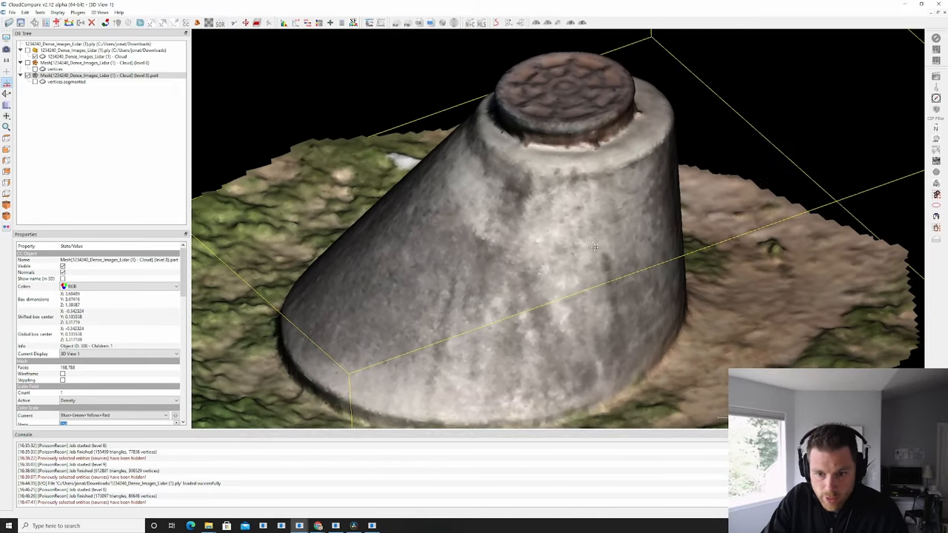
- Bring up Laplacian mesh smoothing, then cancel it for now
click(24, 11)
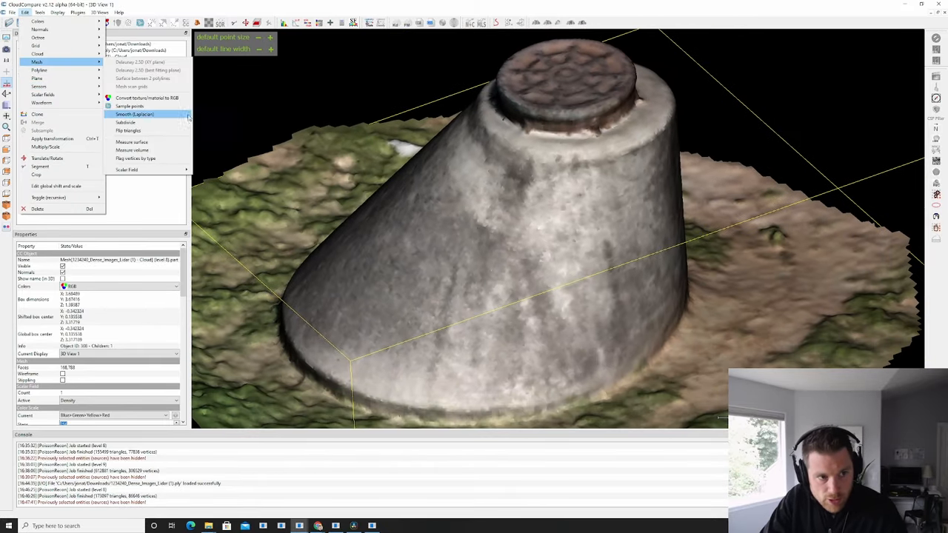
click(134, 115)
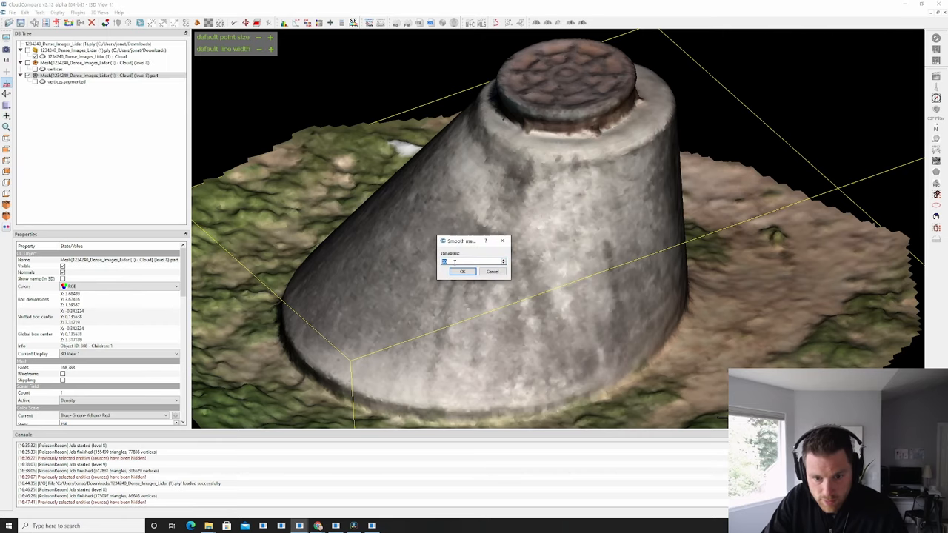
click(462, 272)
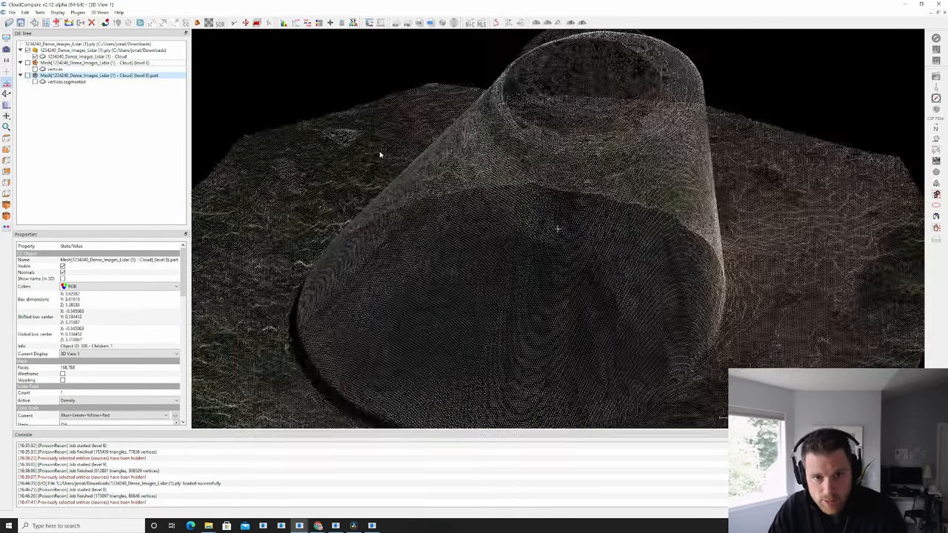
- Run a second Poisson reconstruction on the original cloud at octree depth 10 with density output
click(39, 11)
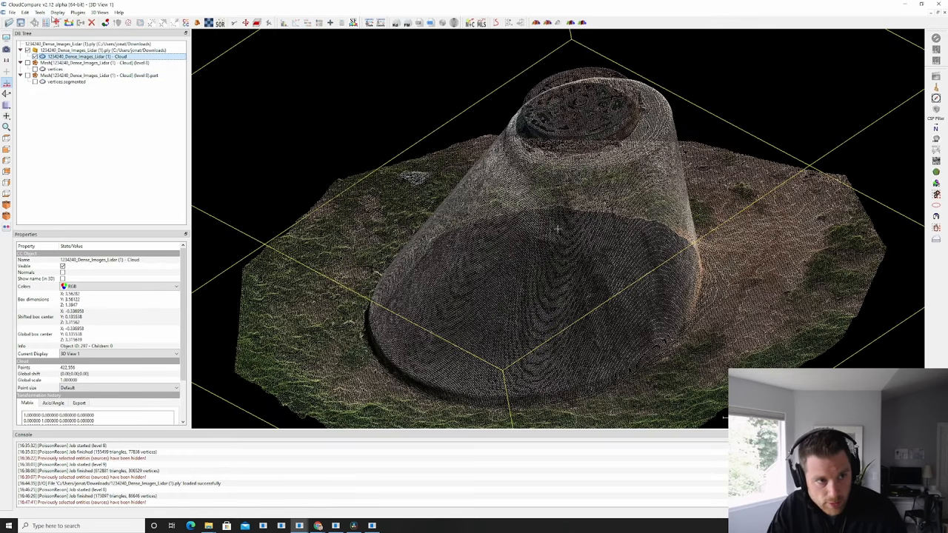
click(77, 12)
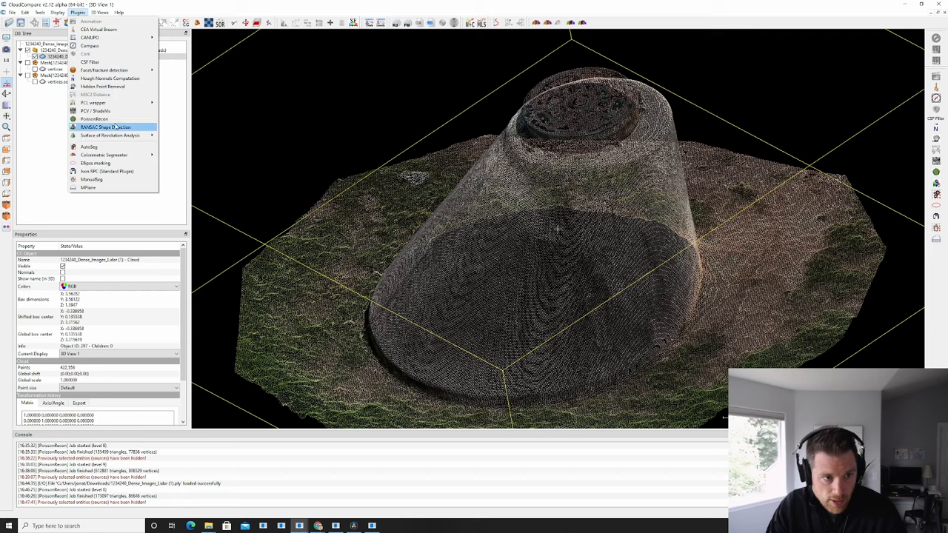
click(95, 118)
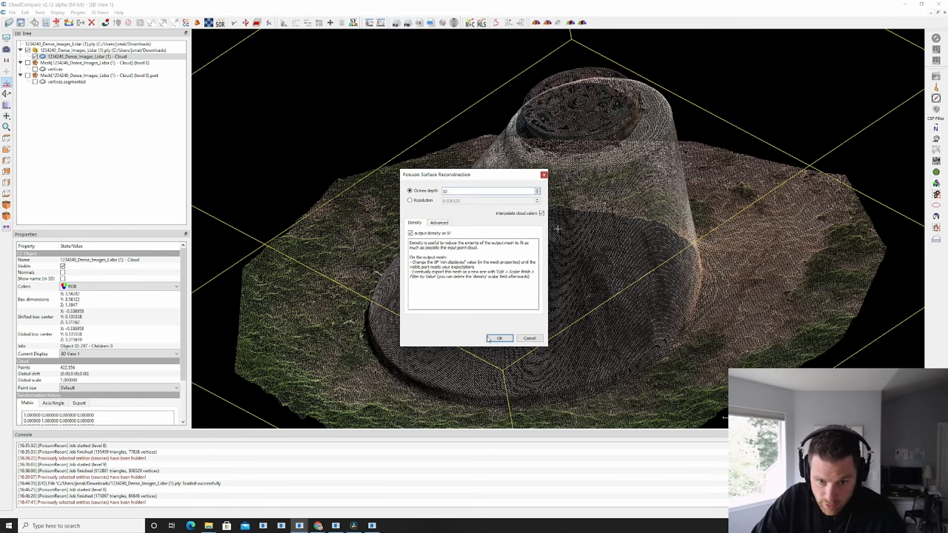
click(499, 337)
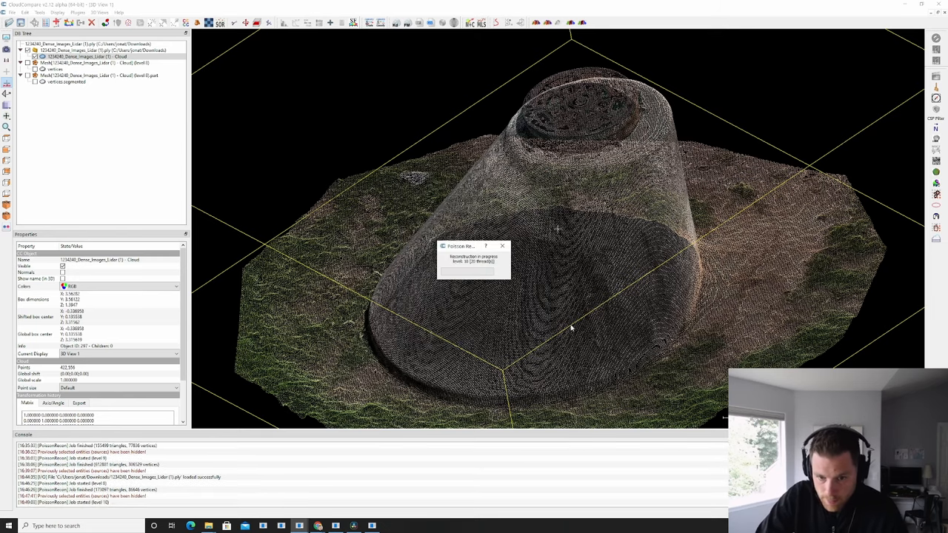
mouse_move(629, 321)
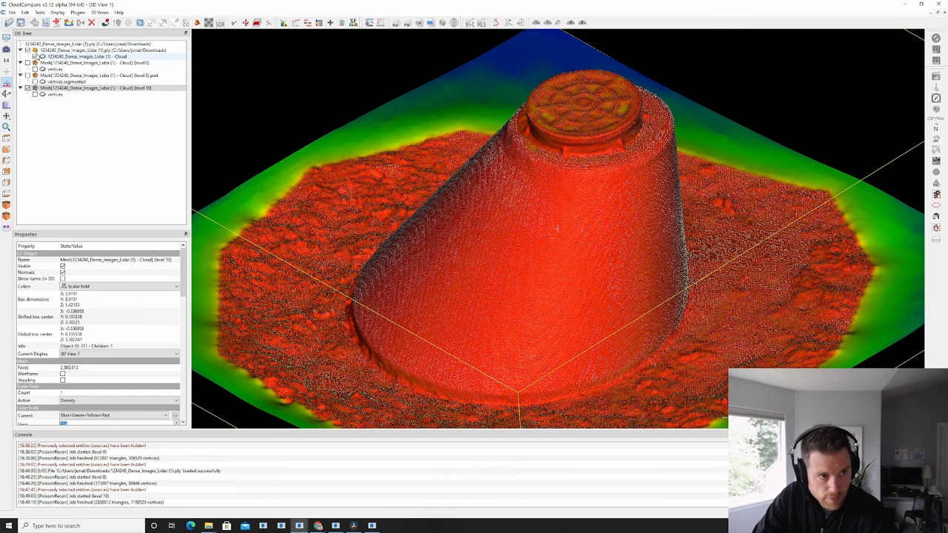
- Hide the original point cloud and select the new depth-10 density-coloured mesh
click(86, 56)
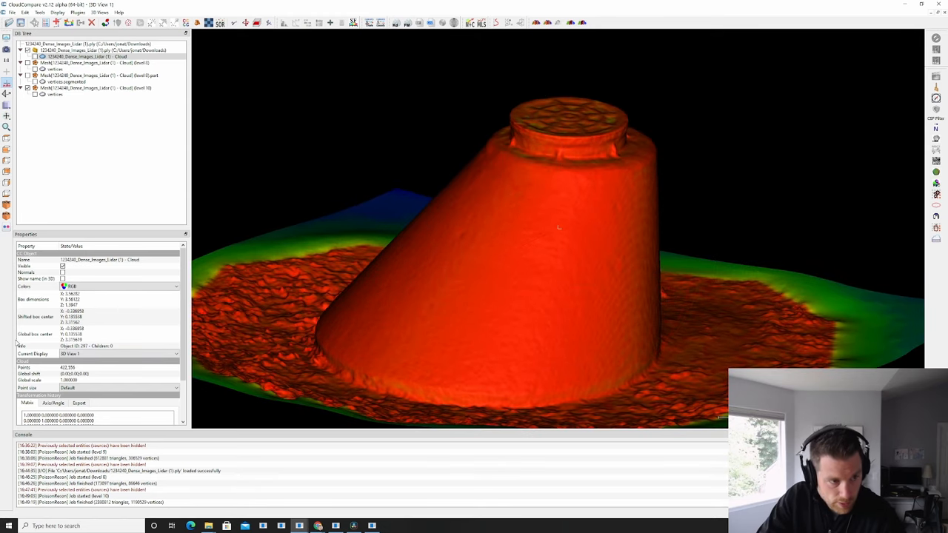
click(96, 88)
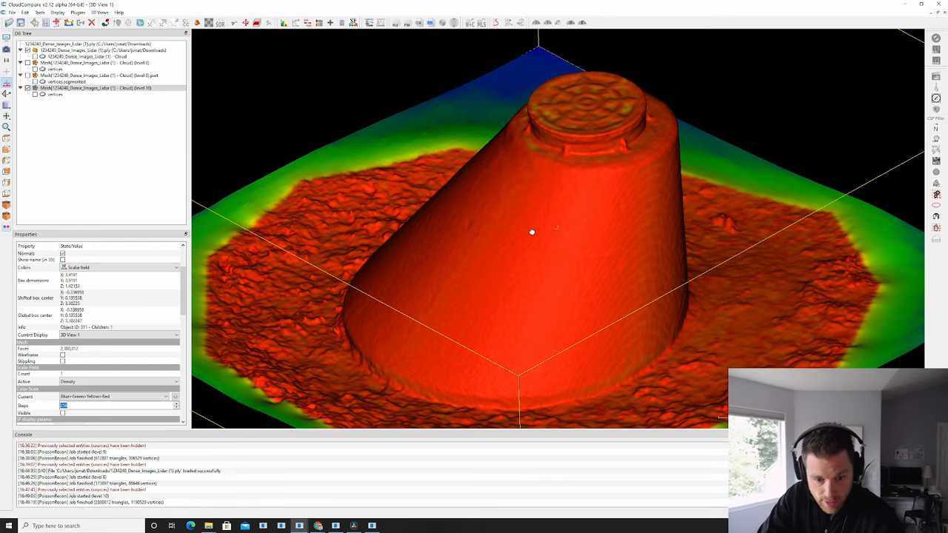
- Raise the lower density display limit to hide the sparse green fringe
drag(532, 231, 629, 266)
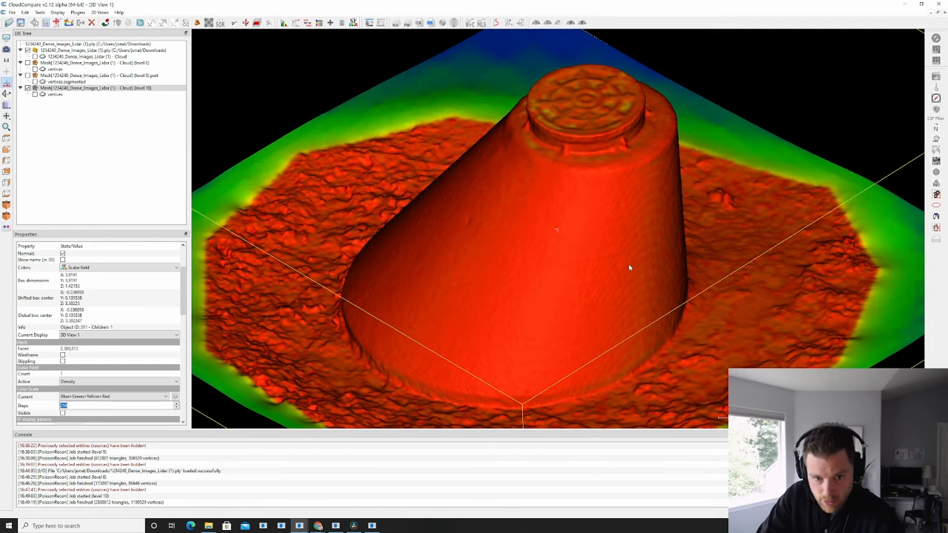
mouse_move(169, 127)
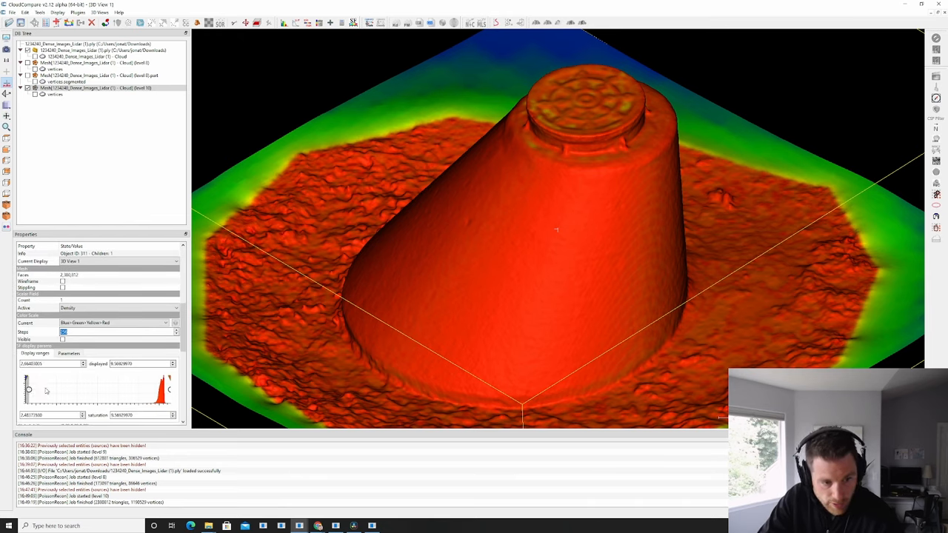
drag(27, 391, 113, 389)
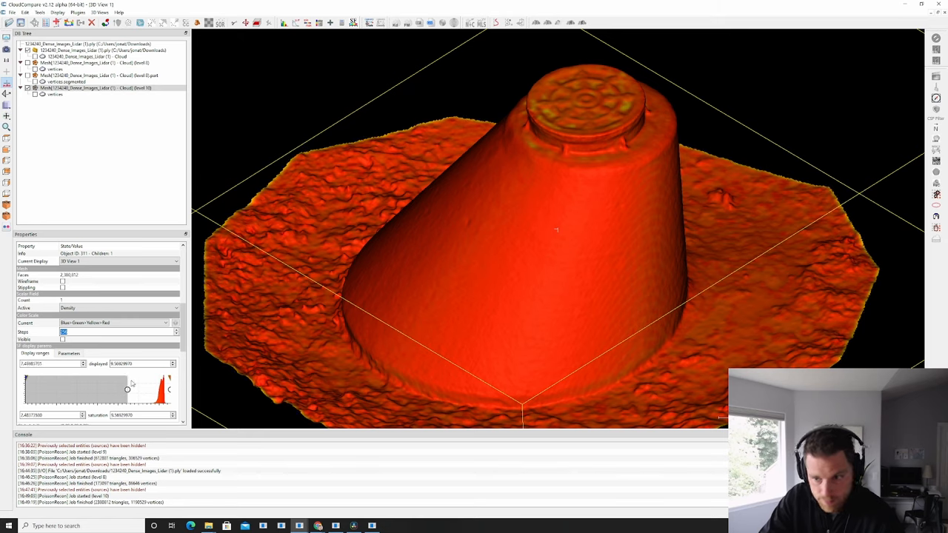
- Export the in-range part as a new mesh via Filter By Value and show it in RGB colours
click(24, 12)
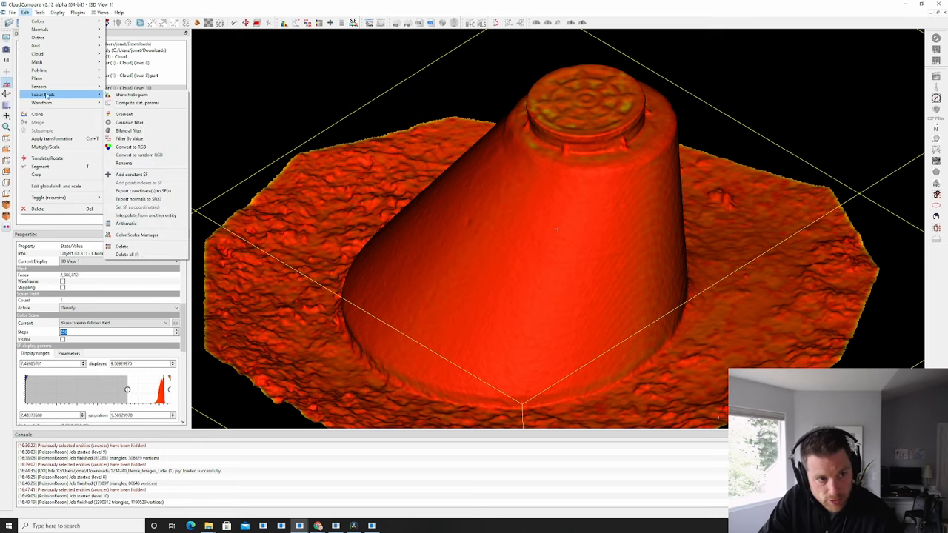
click(129, 140)
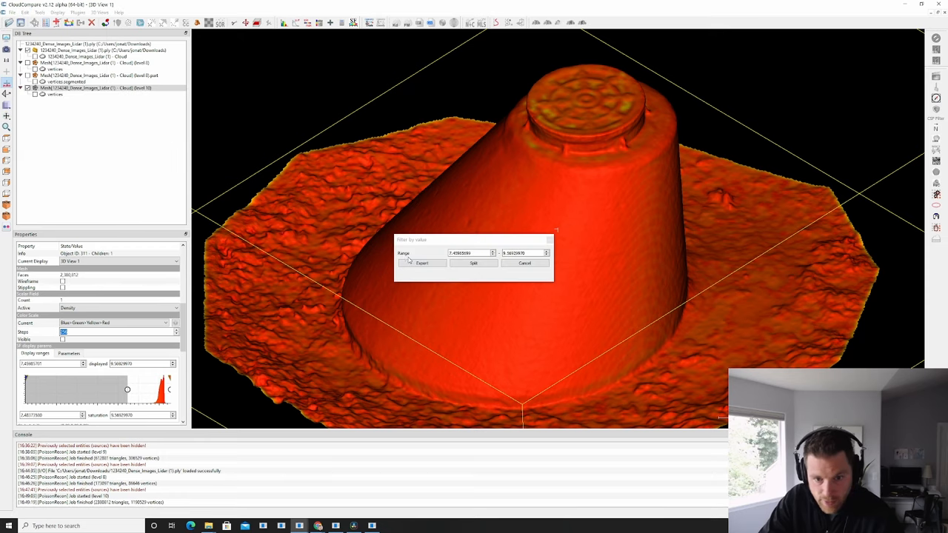
click(525, 264)
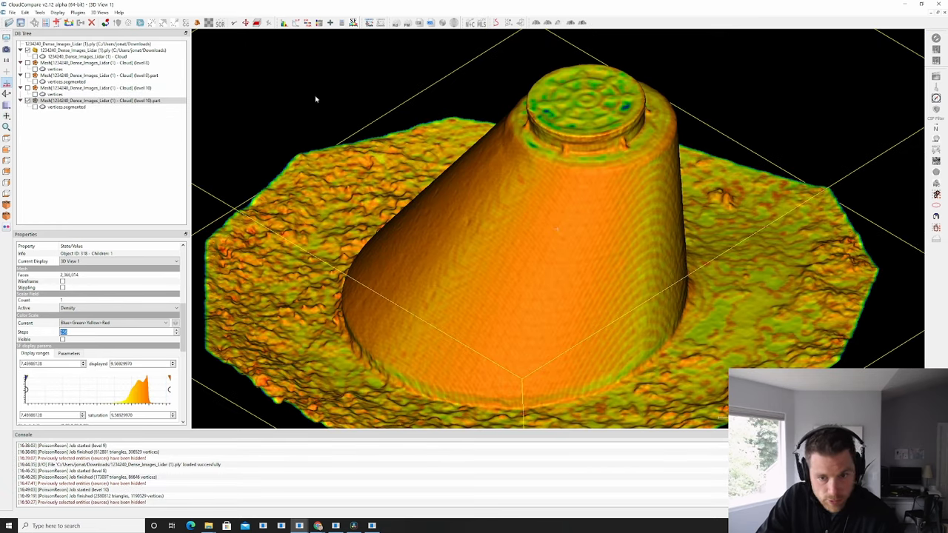
mouse_move(41, 277)
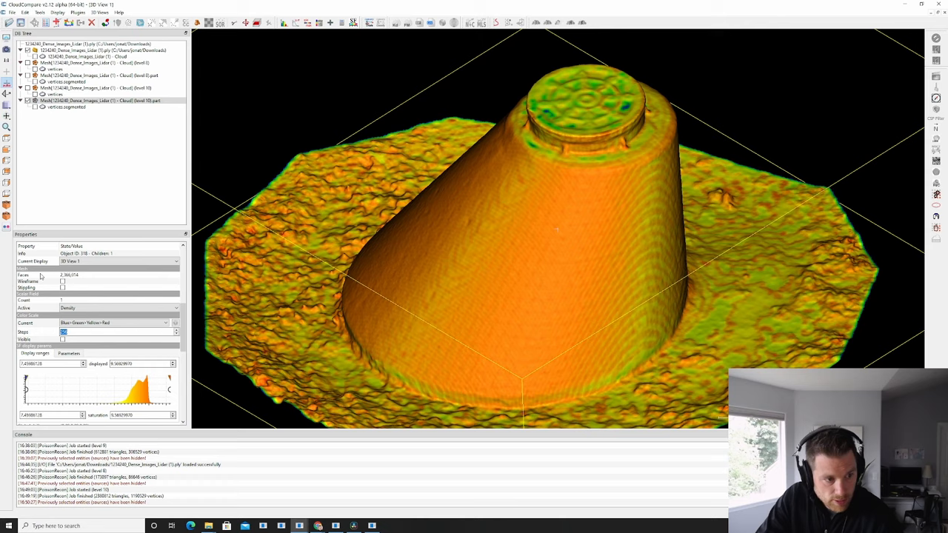
click(118, 287)
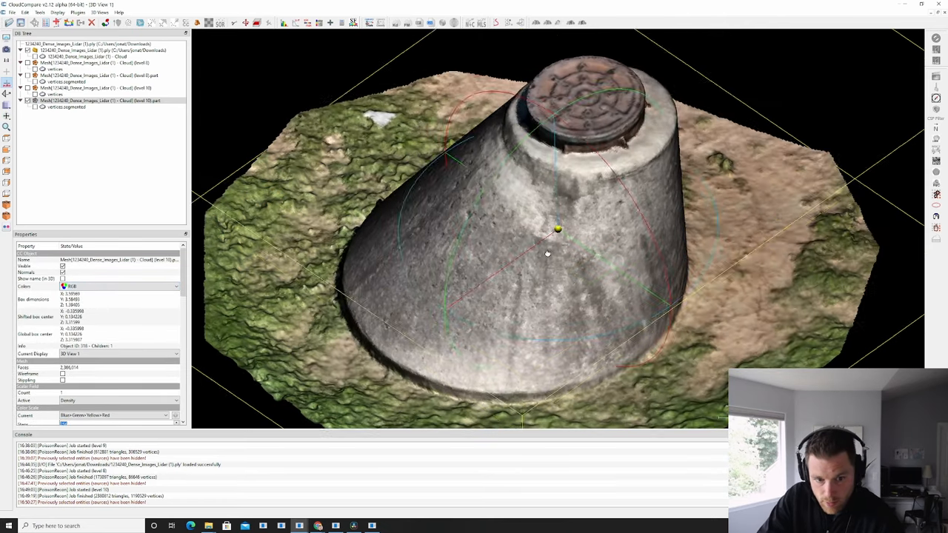
- Orbit the RGB-coloured filtered mesh for a closer look at the stone cone
drag(548, 255, 501, 333)
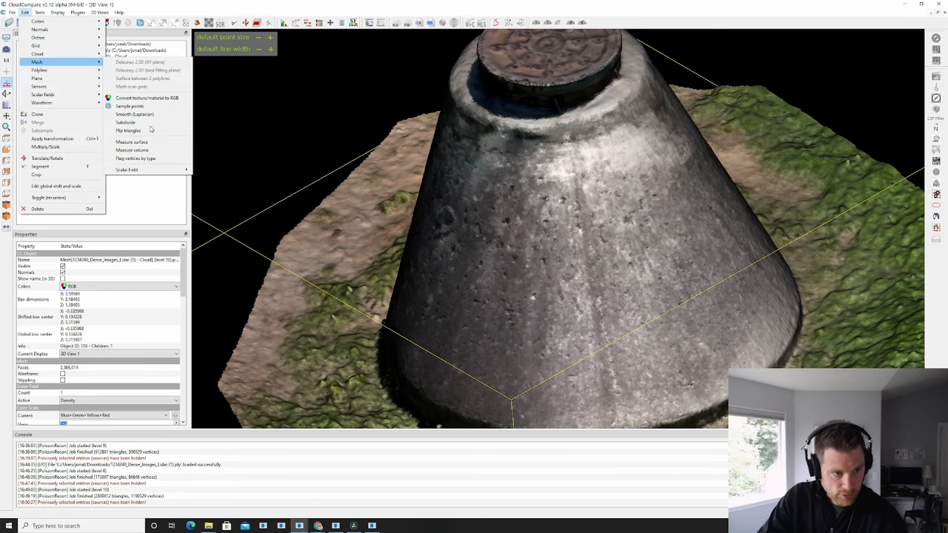
- Apply Laplacian smoothing to the filtered mesh with the default factor and inspect the result
click(135, 112)
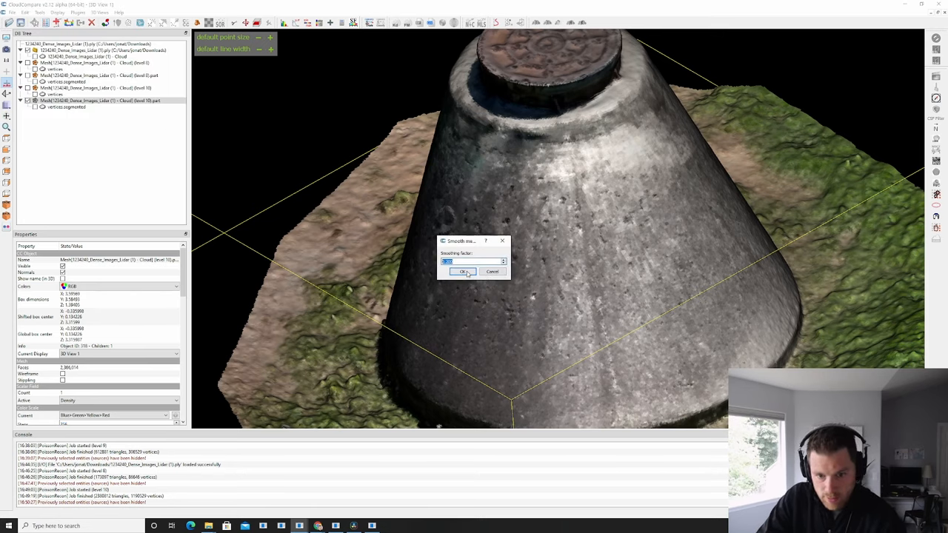
click(464, 271)
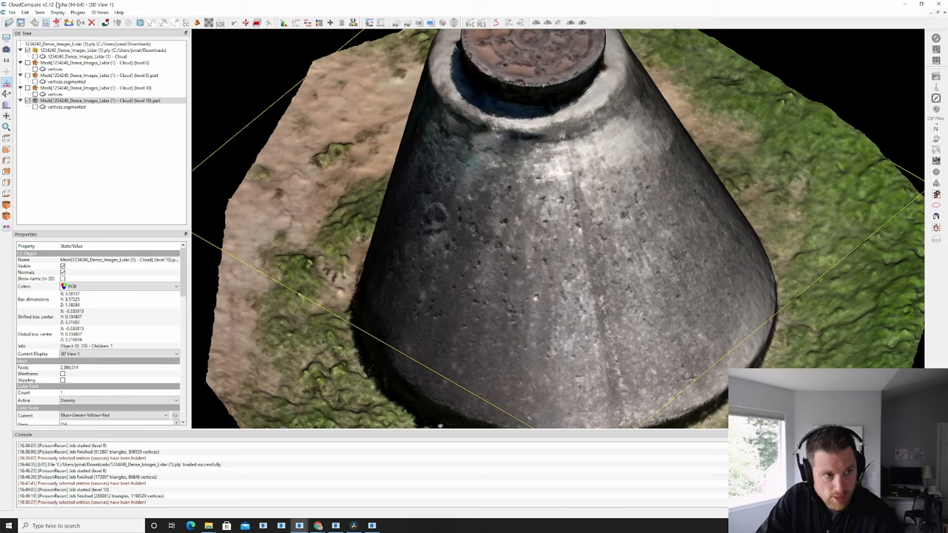
click(25, 12)
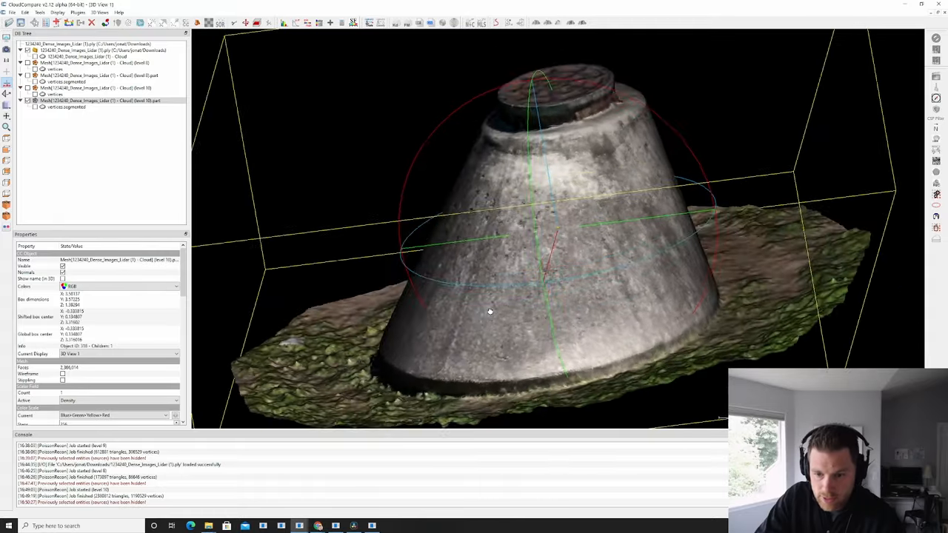
scroll(up, 3)
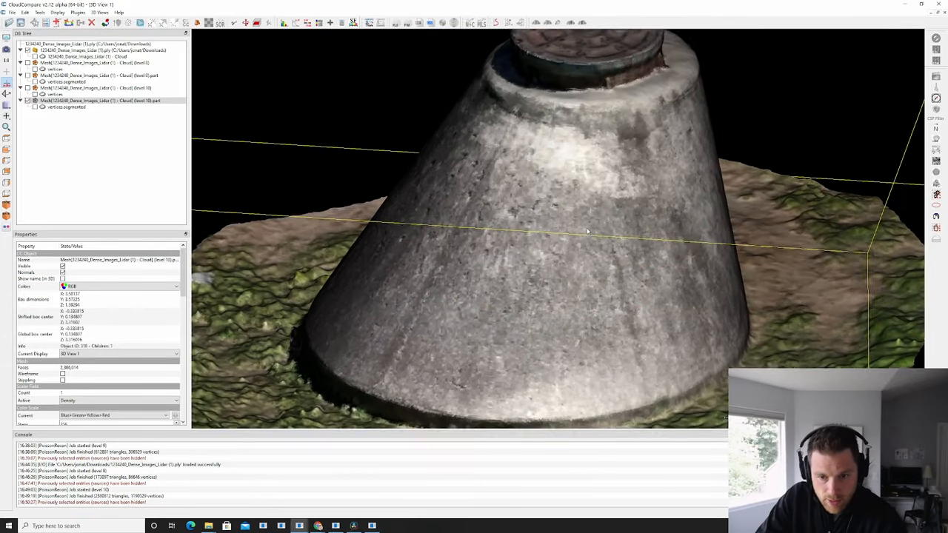